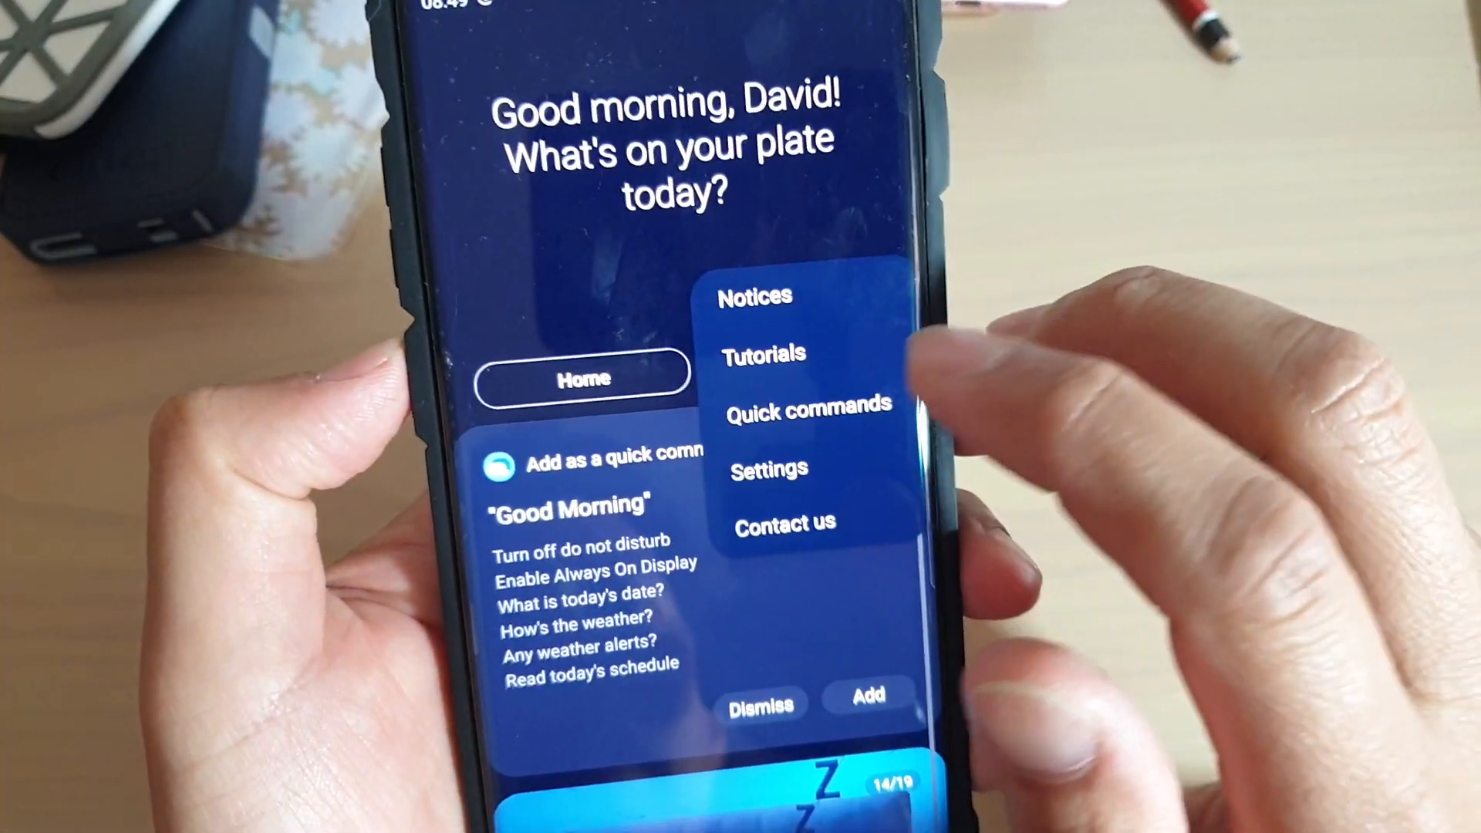
# Launch Samsung Notes from the home screen into a new blank note
pyautogui.click(768, 468)
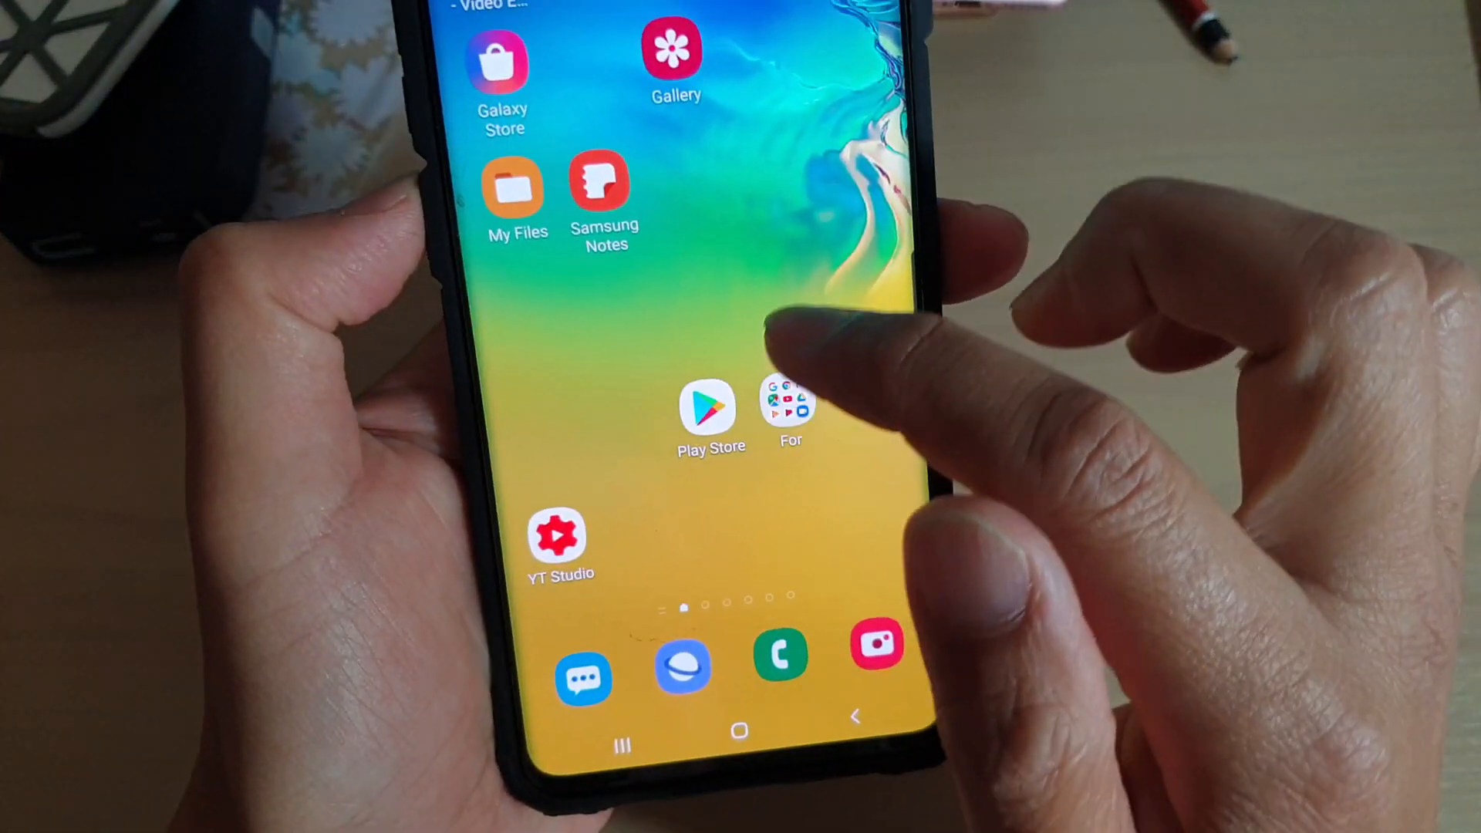
pyautogui.click(603, 184)
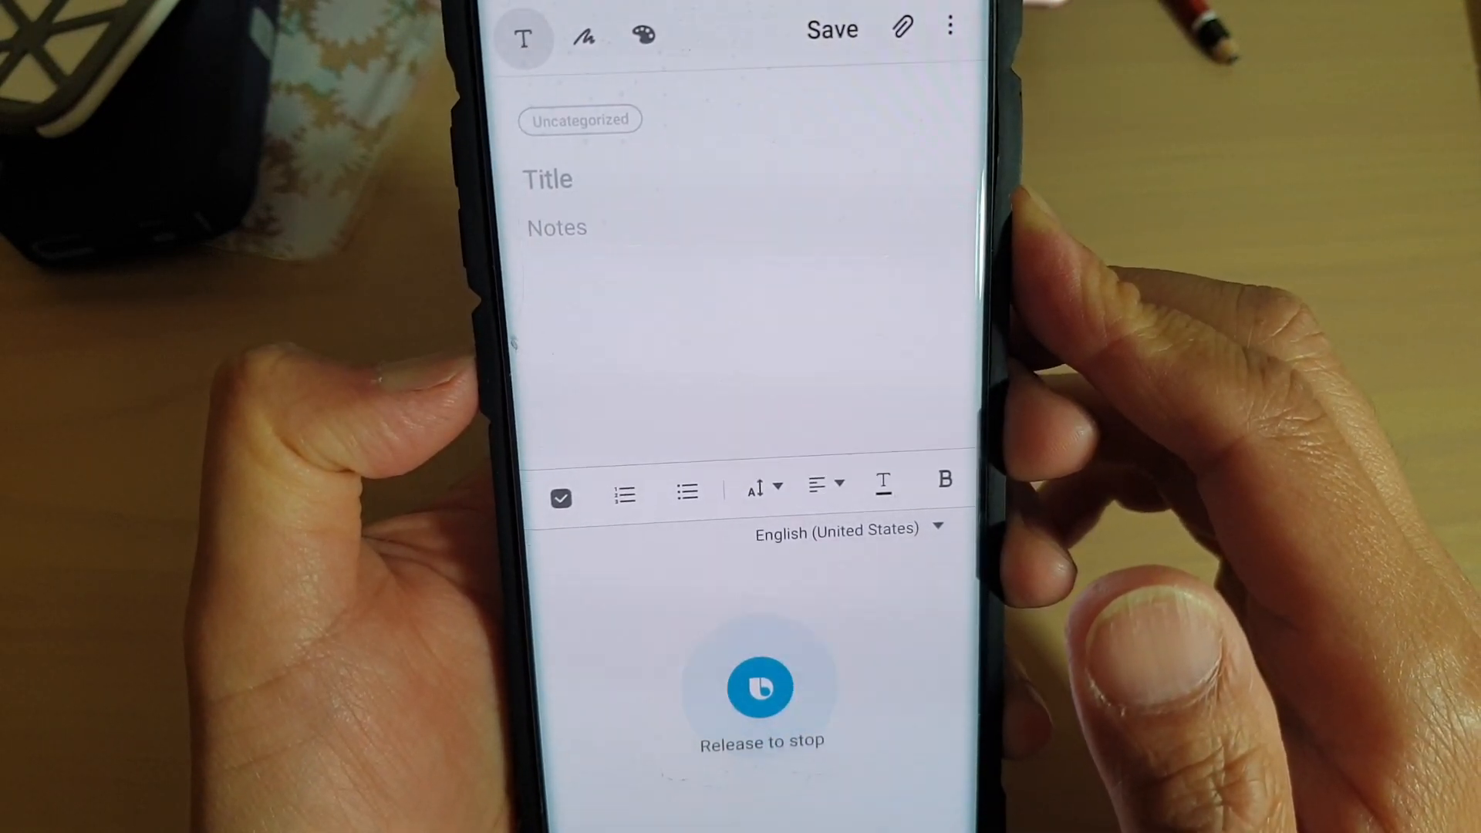
# Dictate "This is Bixby dictation" into the note body via the Bixby key and end dictation
pyautogui.write('This is Bixby dictation')
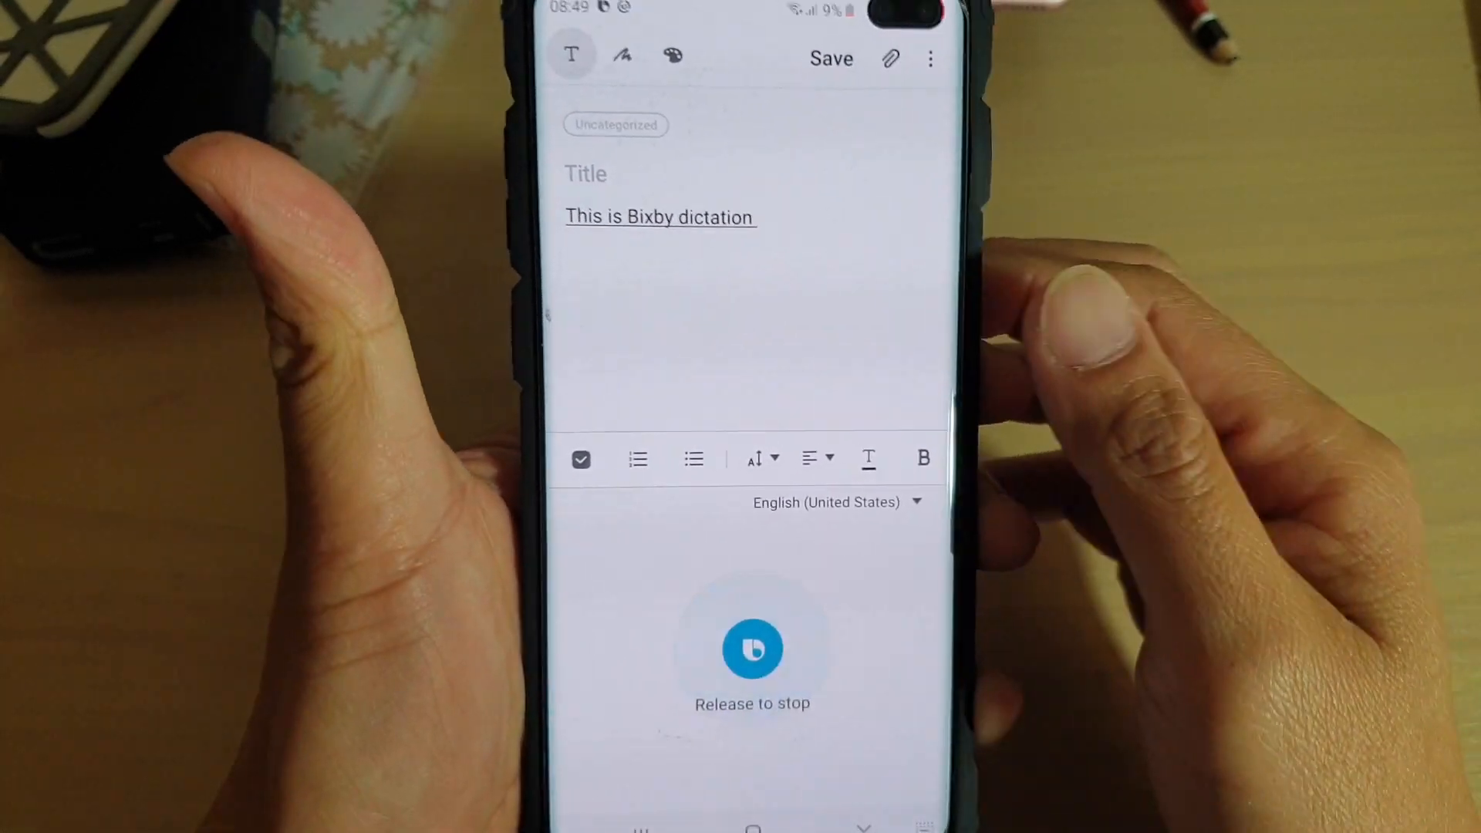
pyautogui.click(752, 649)
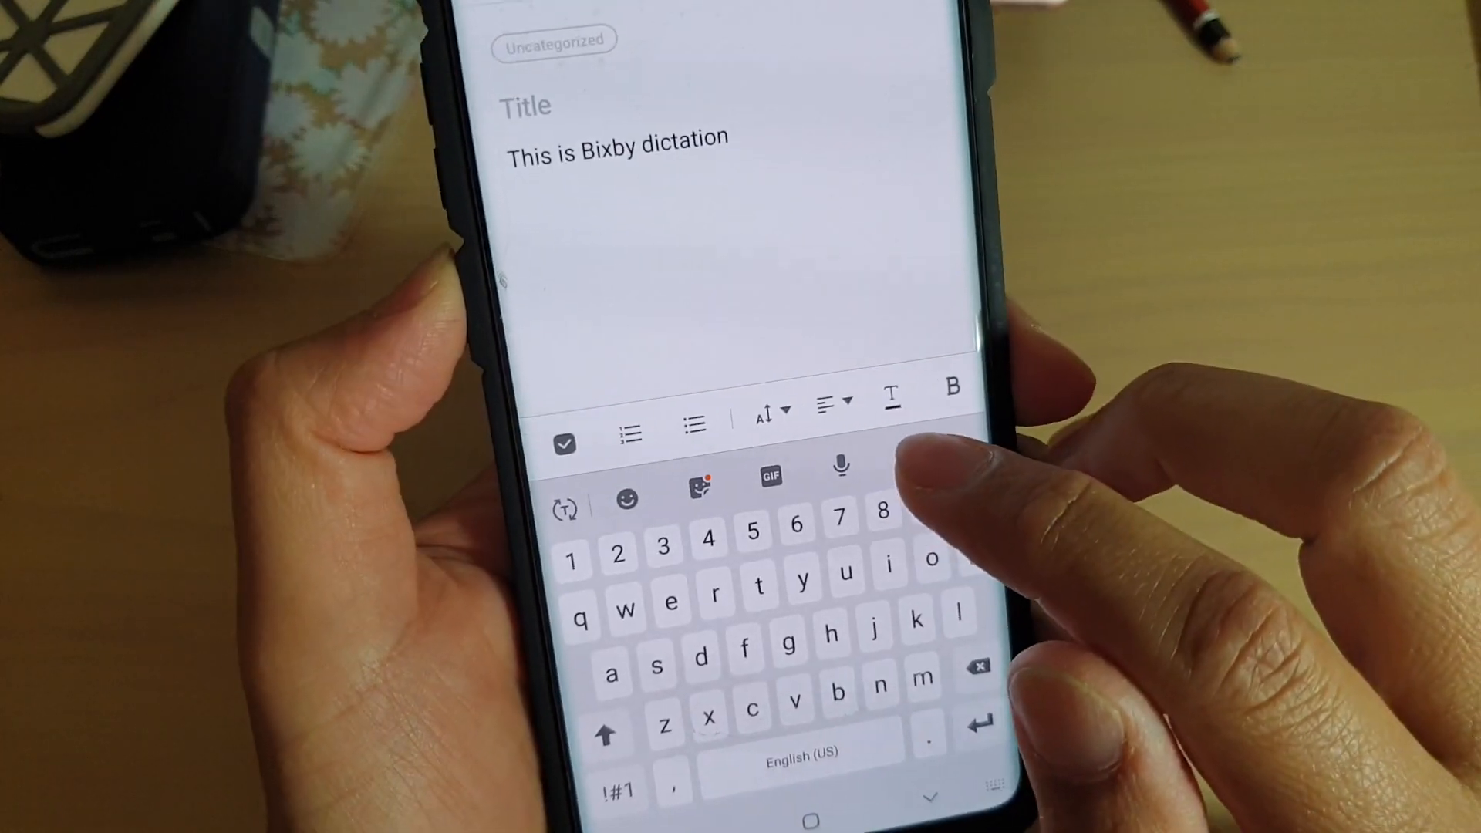
# Append "This is using the microphone on a keyboard" via keyboard voice input, then pause it
pyautogui.click(835, 463)
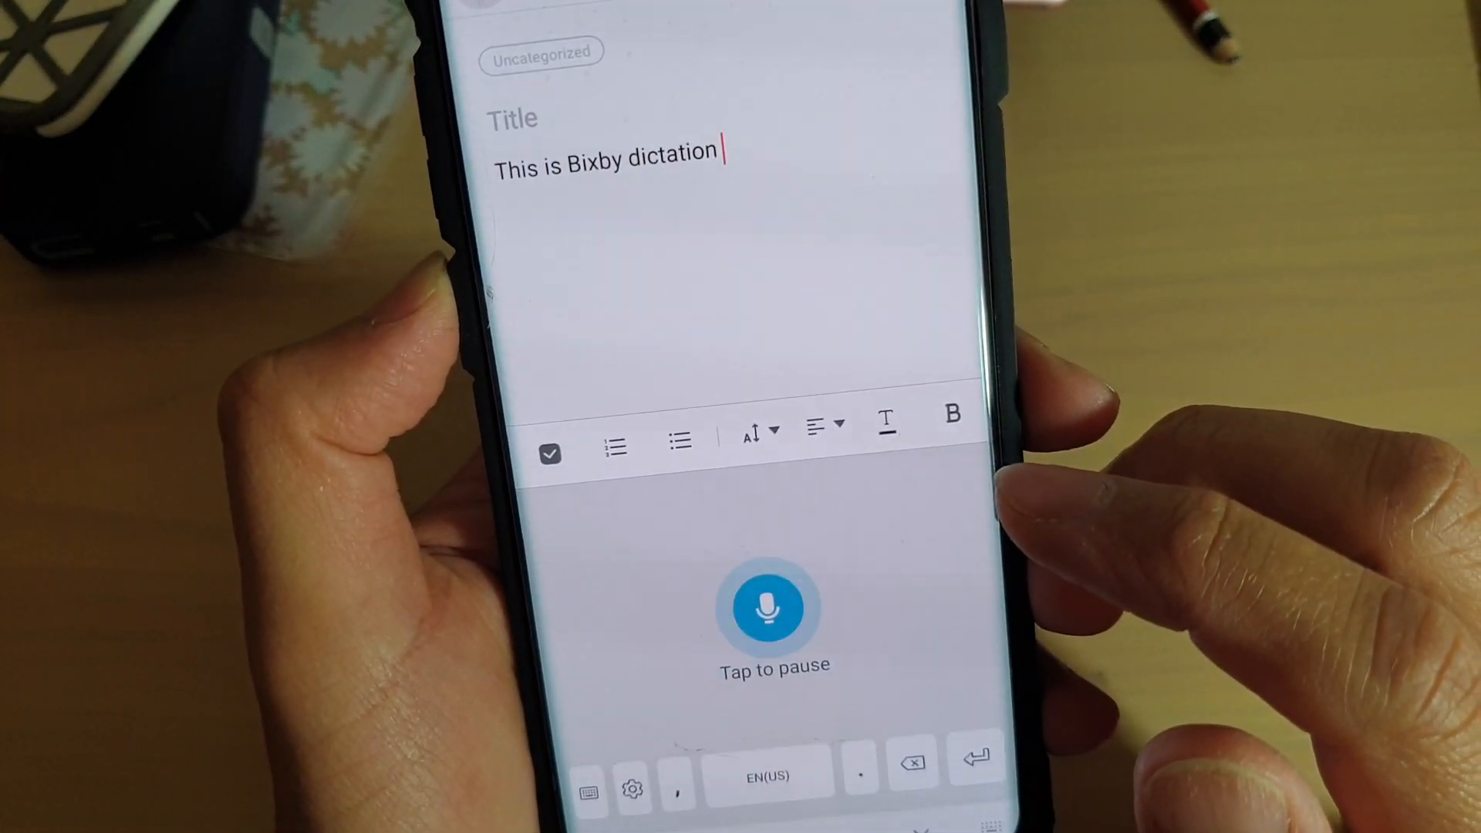
pyautogui.write('This is using the')
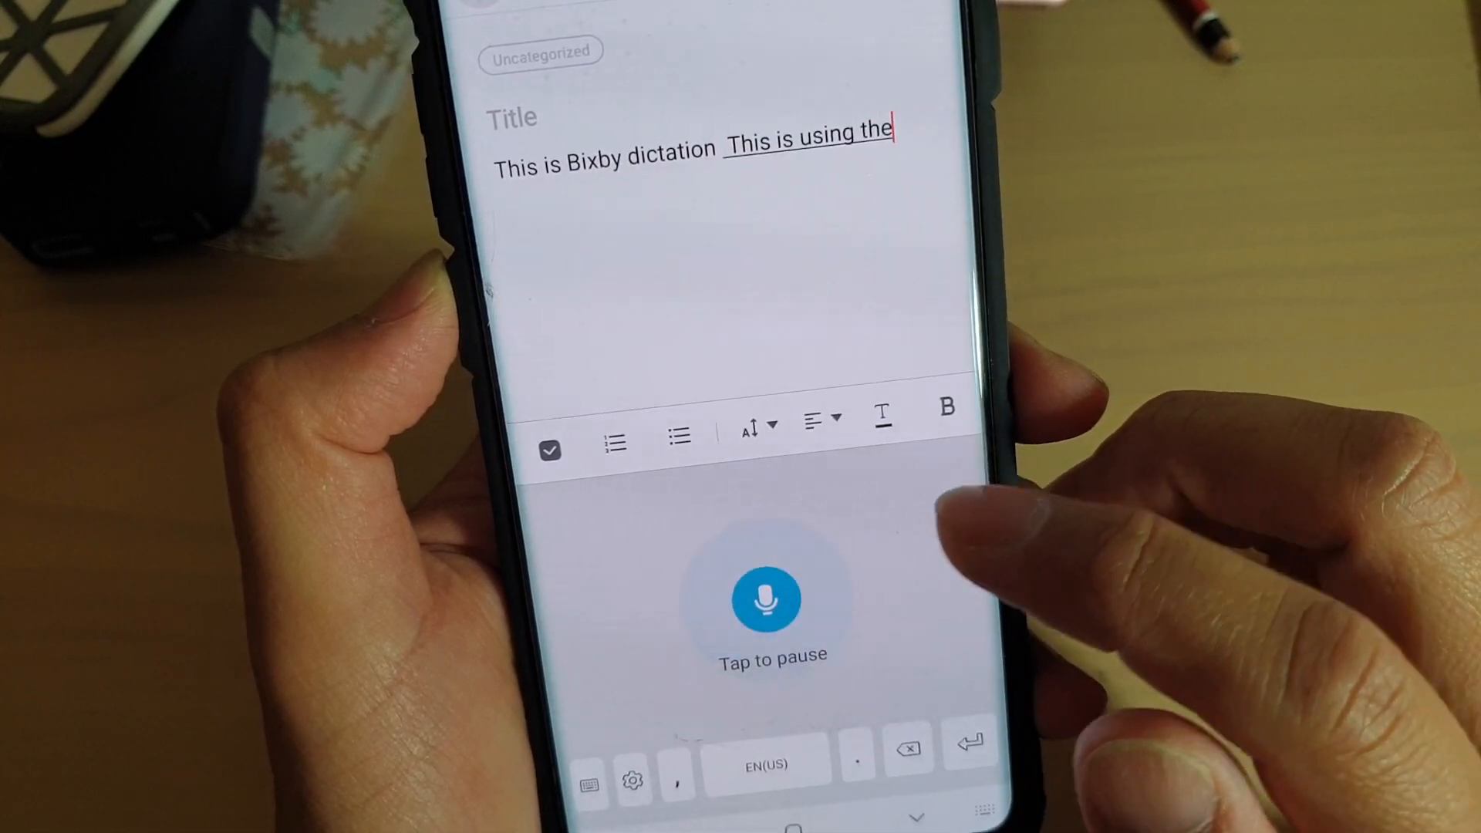
pyautogui.write('microphone on a keyboard')
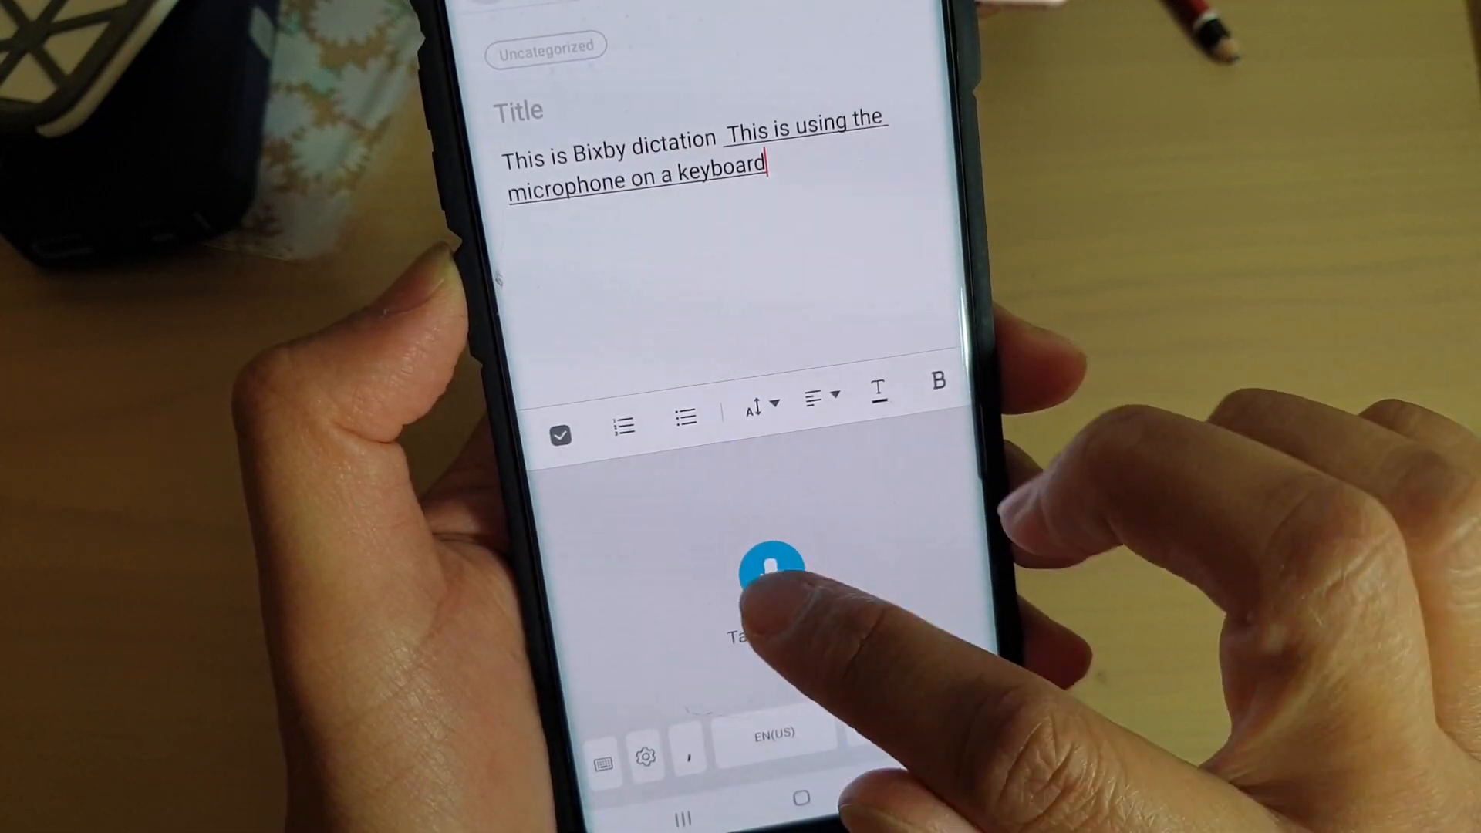
pyautogui.click(769, 564)
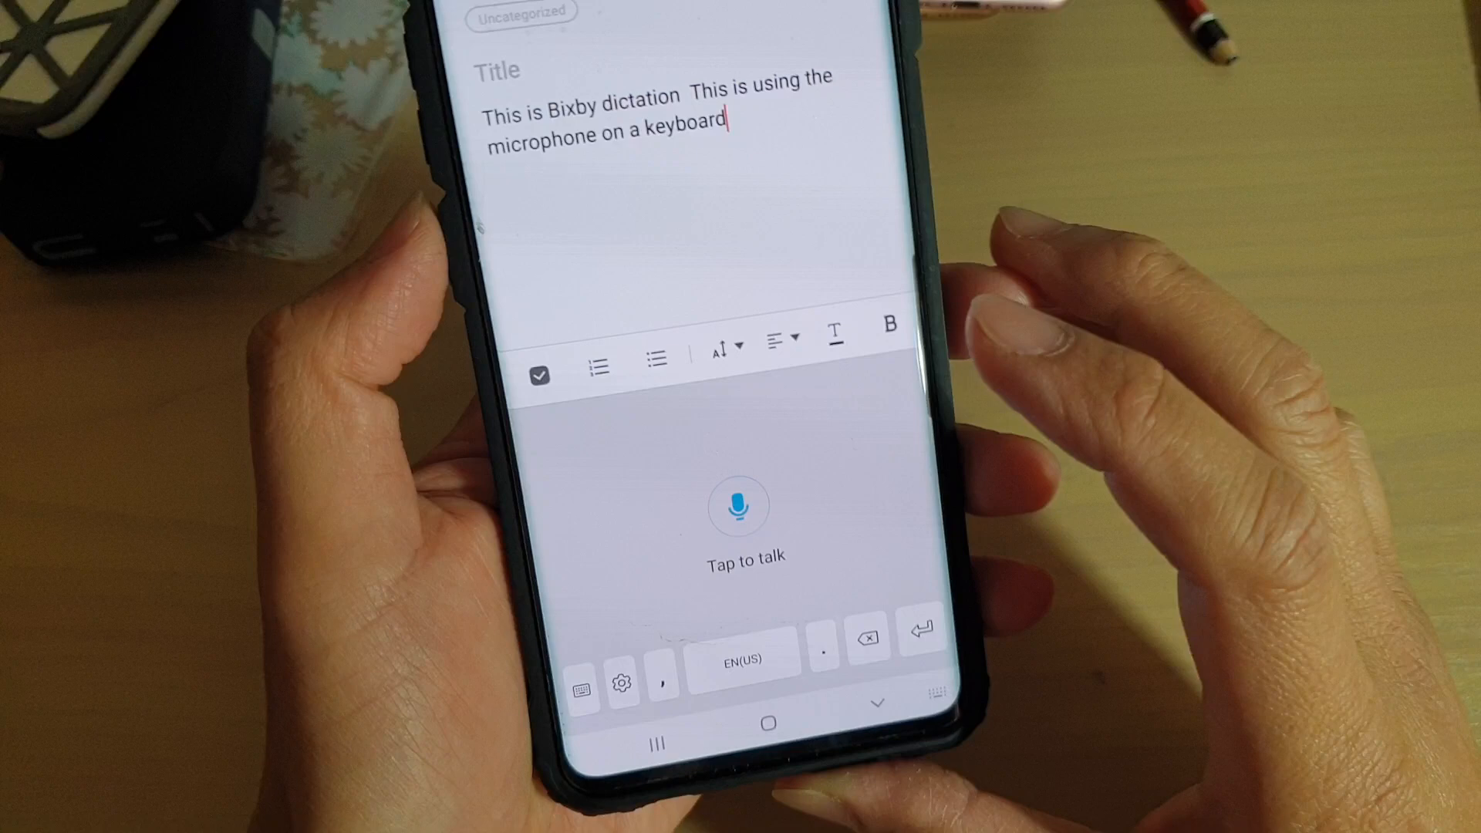